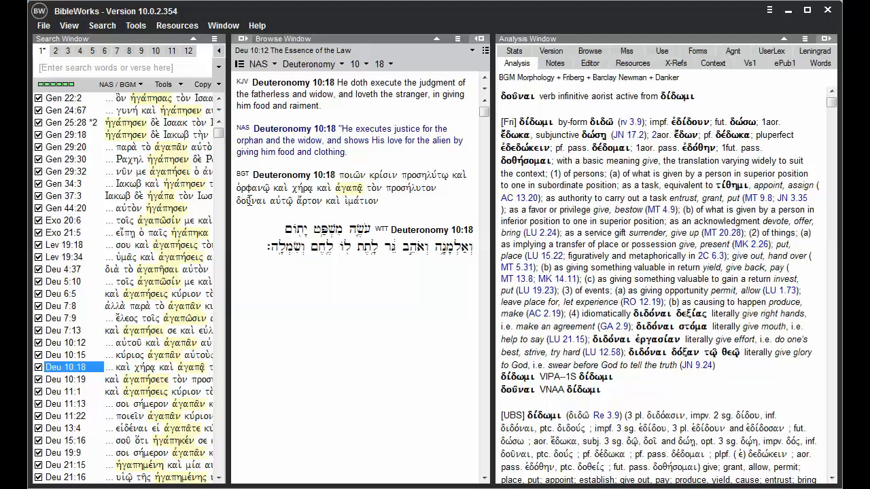
{"action": "mouse_move", "coordinate": [106, 95]}
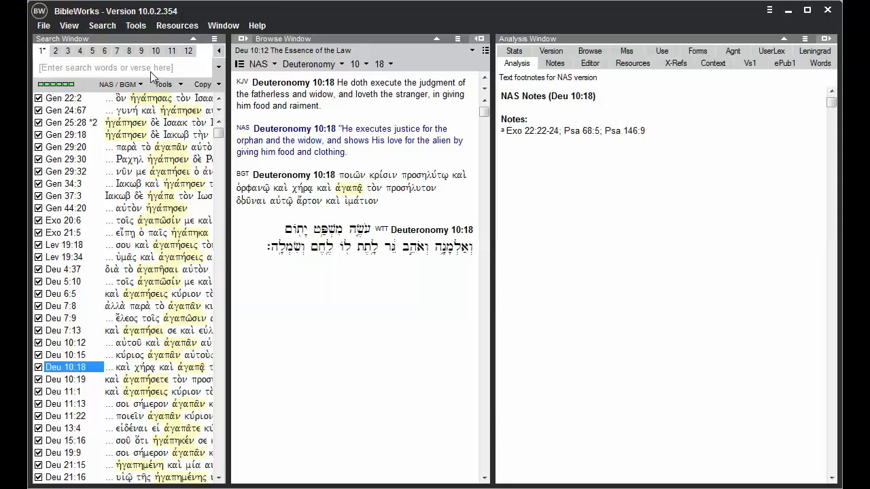
{"action": "mouse_move", "coordinate": [239, 64]}
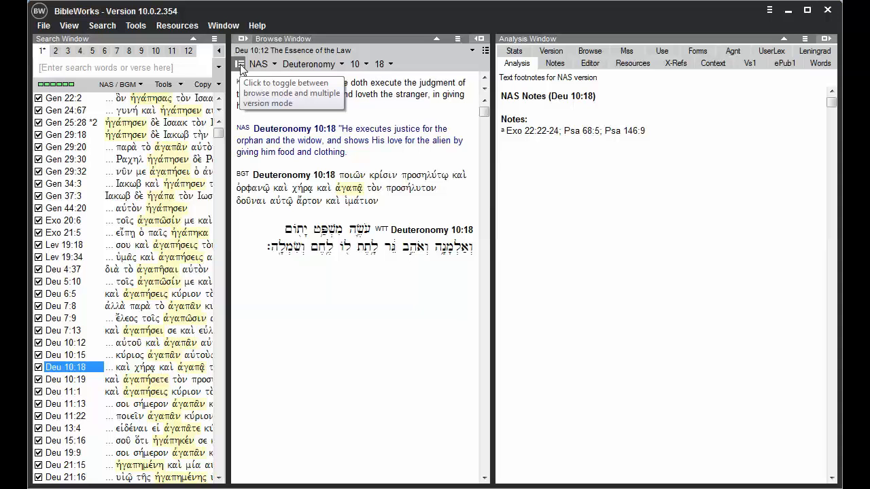
- Toggle browse mode on to read NAS continuously, then back to multi-version view of Deuteronomy 10:18
{"action": "left_click", "coordinate": [242, 63]}
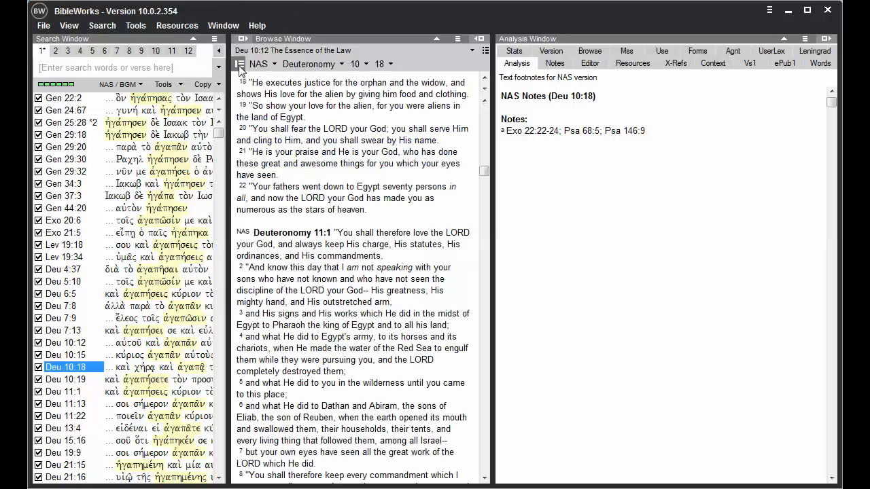
{"action": "left_click", "coordinate": [240, 64]}
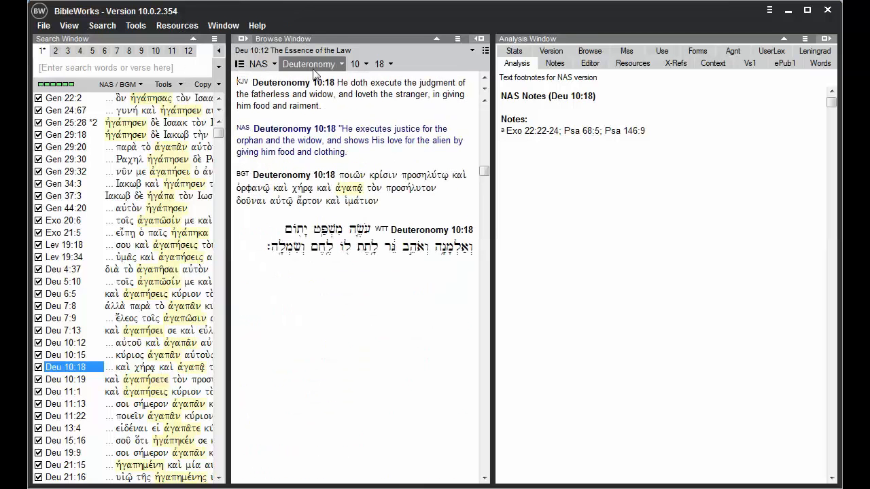
{"action": "mouse_move", "coordinate": [514, 51]}
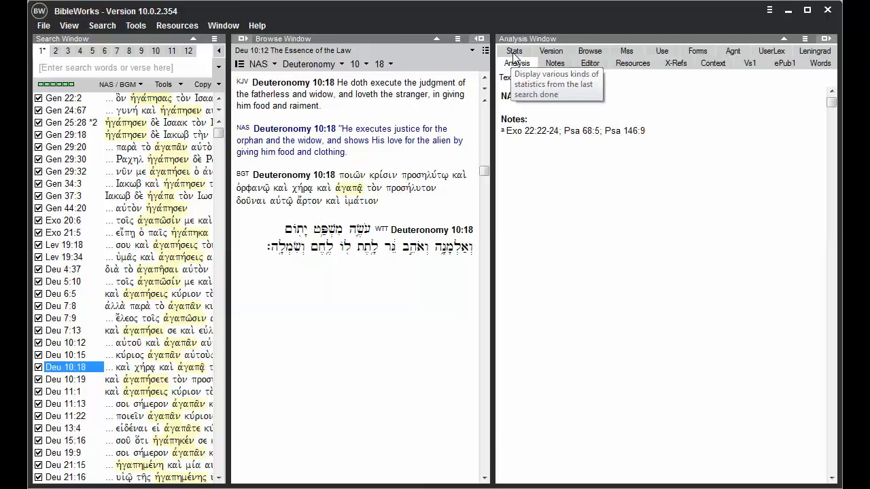
- View last-search statistics, then the NAS word lists for the whole version and current results
{"action": "left_click", "coordinate": [513, 52]}
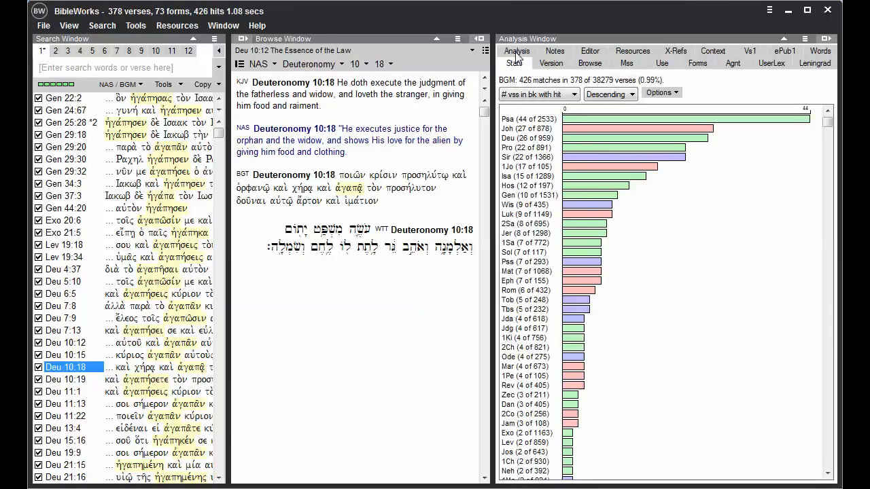
{"action": "mouse_move", "coordinate": [624, 158]}
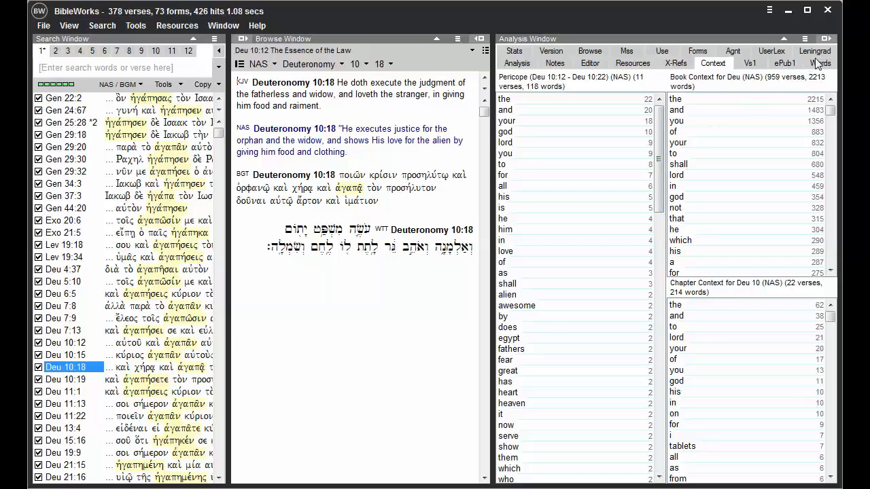
{"action": "left_click", "coordinate": [821, 64]}
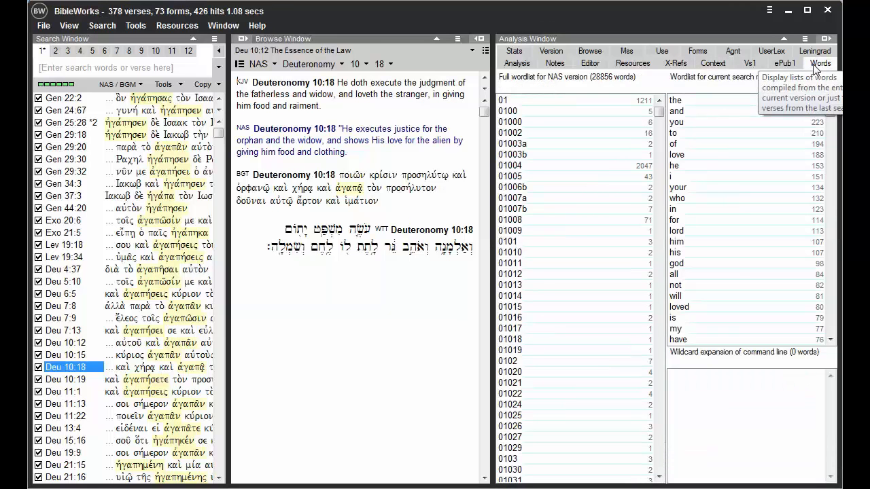
{"action": "left_click", "coordinate": [826, 62]}
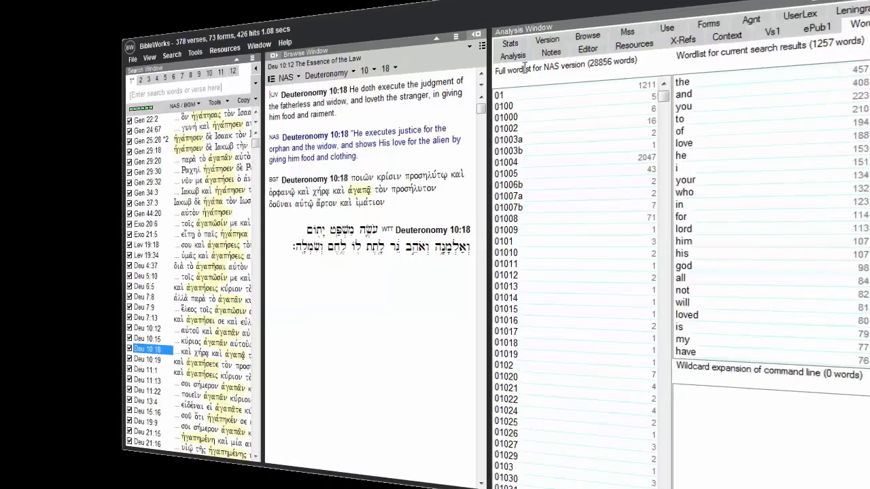
- Choose WTM as the search version from Search > Choose Search Version, expanding the language groups
{"action": "left_click", "coordinate": [516, 62]}
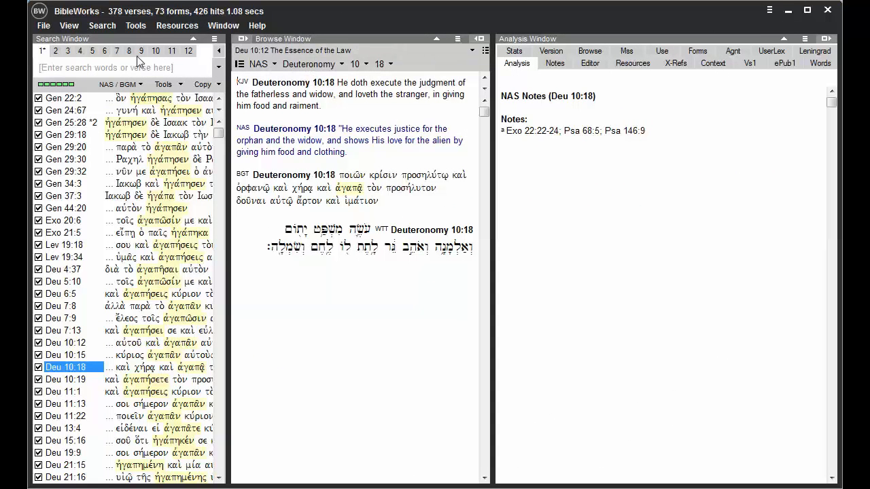
{"action": "left_click", "coordinate": [102, 24]}
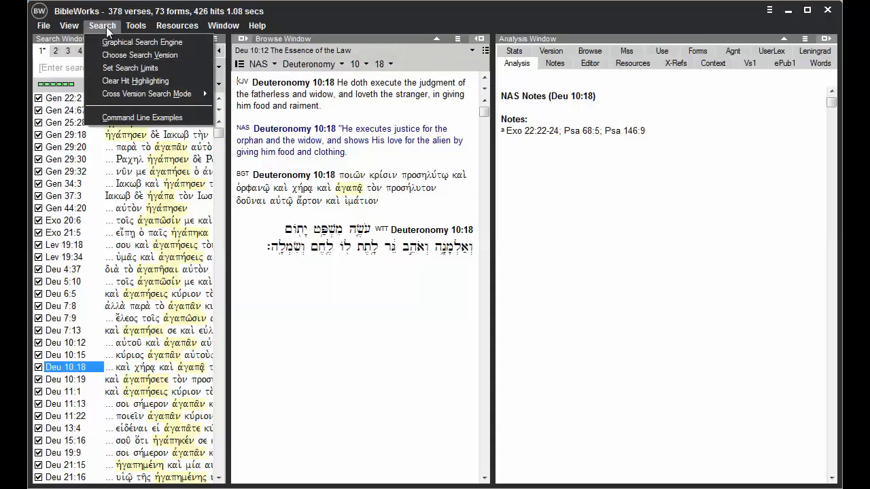
{"action": "mouse_move", "coordinate": [141, 55]}
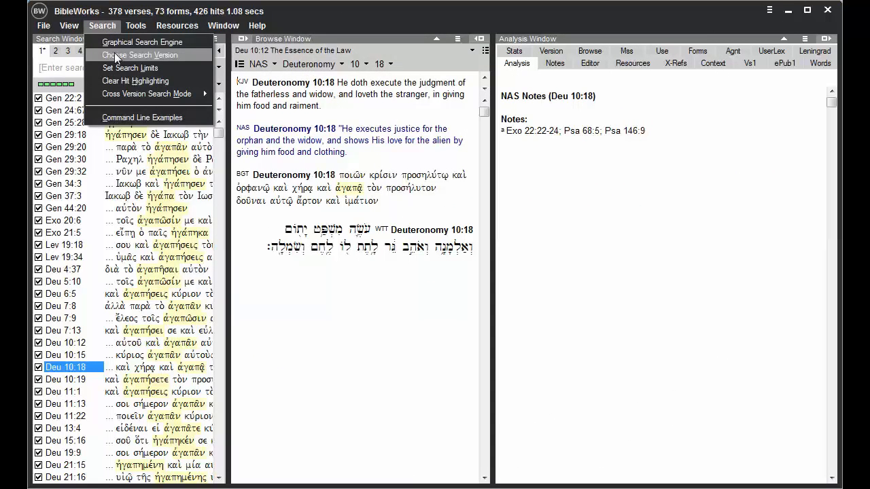
{"action": "left_click", "coordinate": [138, 54]}
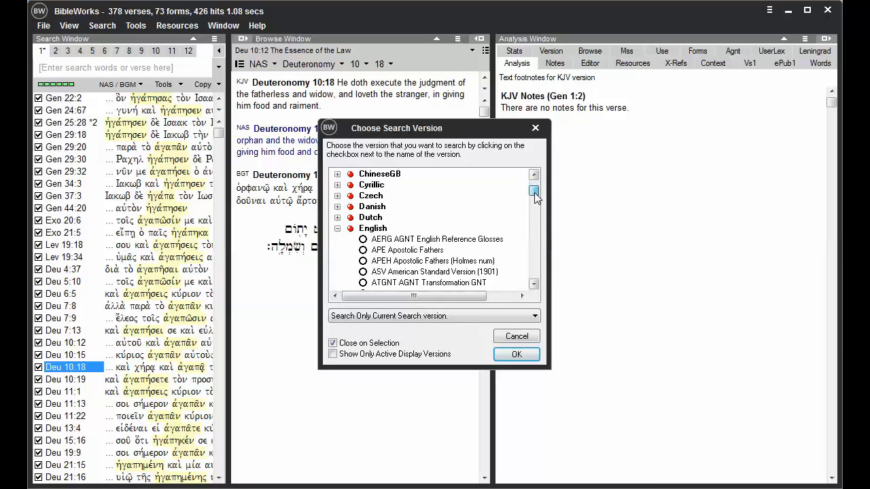
{"action": "scroll", "scroll_direction": "down", "scroll_amount": 3}
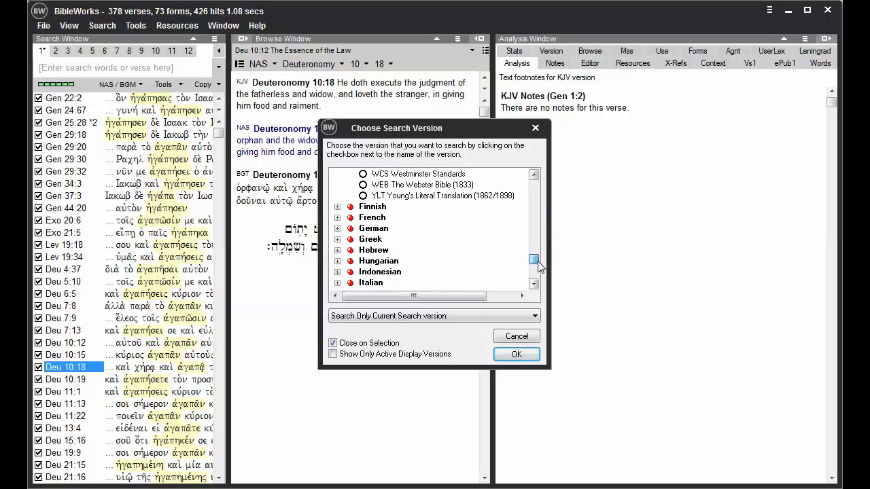
{"action": "left_click", "coordinate": [337, 239]}
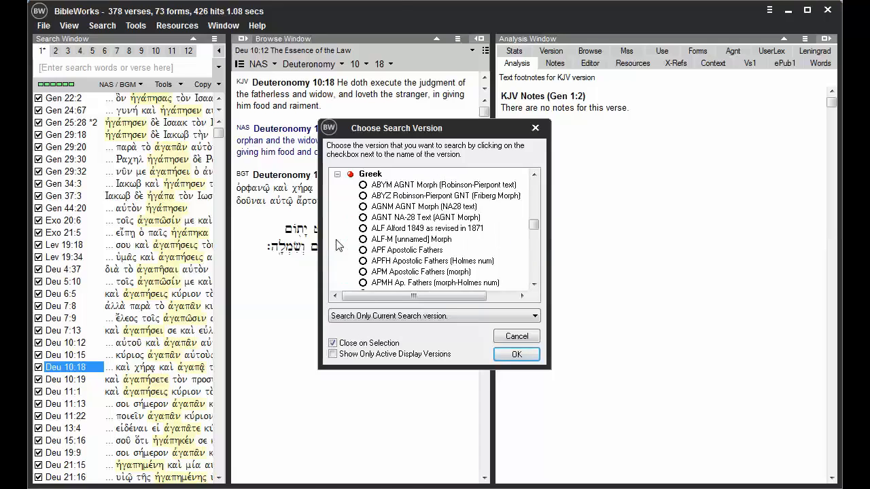
{"action": "scroll", "scroll_direction": "down", "scroll_amount": 3}
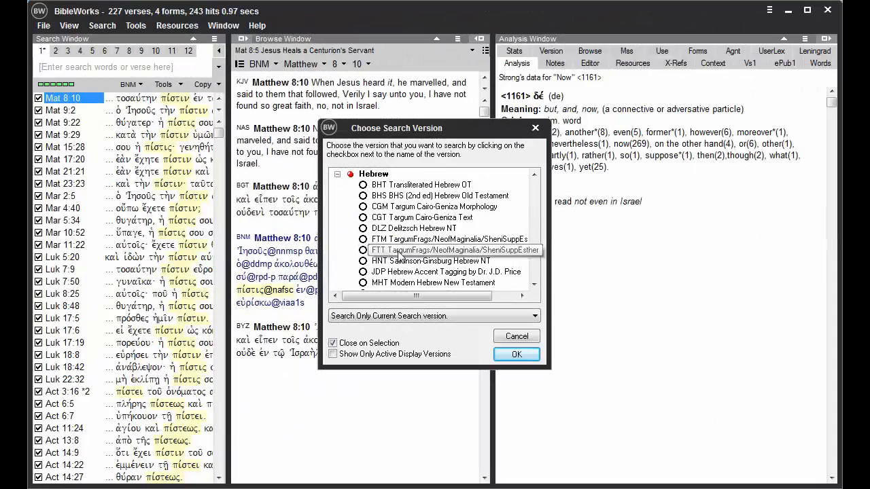
{"action": "scroll", "scroll_direction": "down", "scroll_amount": 3}
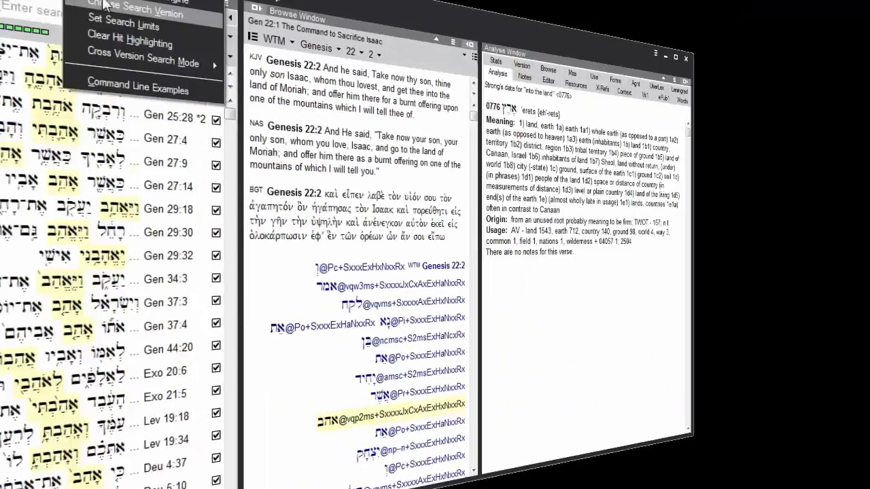
- Make NAS the browsing version via the command line, keeping WTM as search version
{"action": "left_click", "coordinate": [136, 5]}
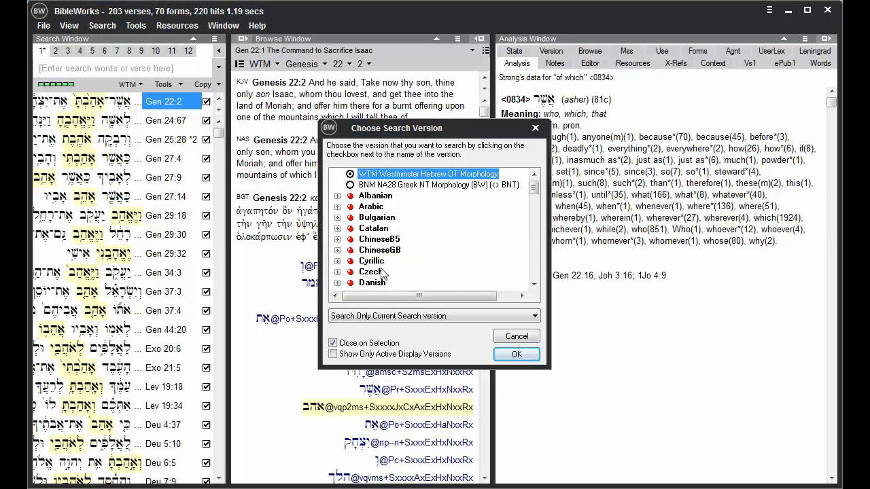
{"action": "left_click", "coordinate": [337, 250]}
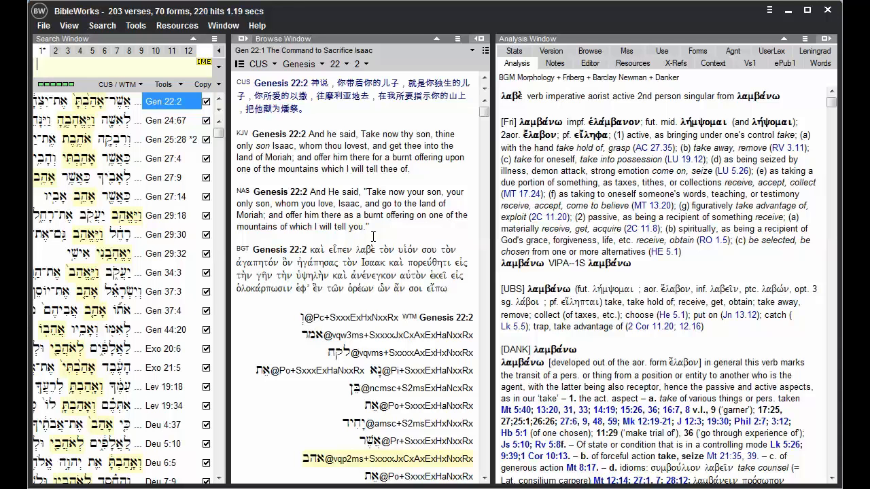
{"action": "type", "text": "nas"}
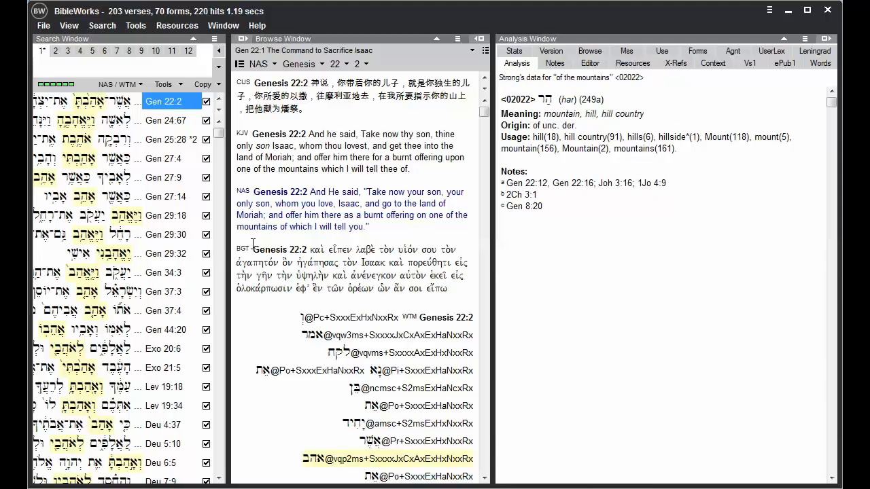
- View WTM version info, then make KJV the browsing version for Genesis 22:2
{"action": "left_click", "coordinate": [244, 249]}
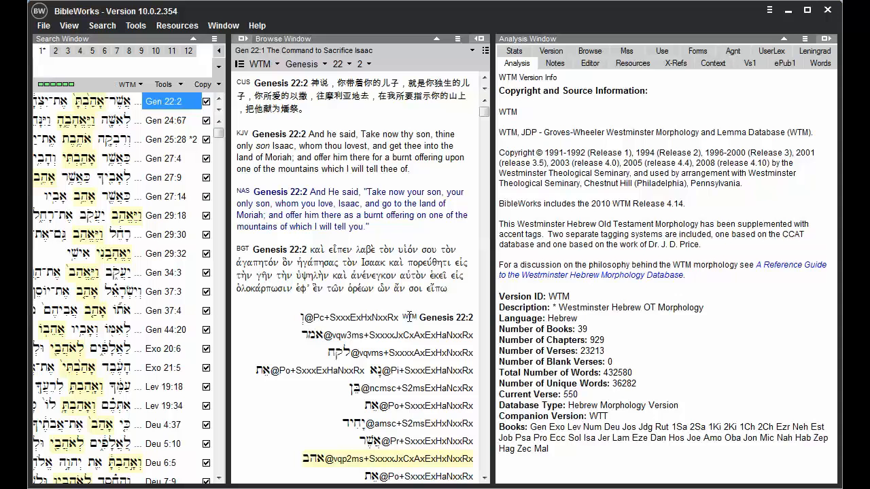
{"action": "left_click", "coordinate": [554, 62]}
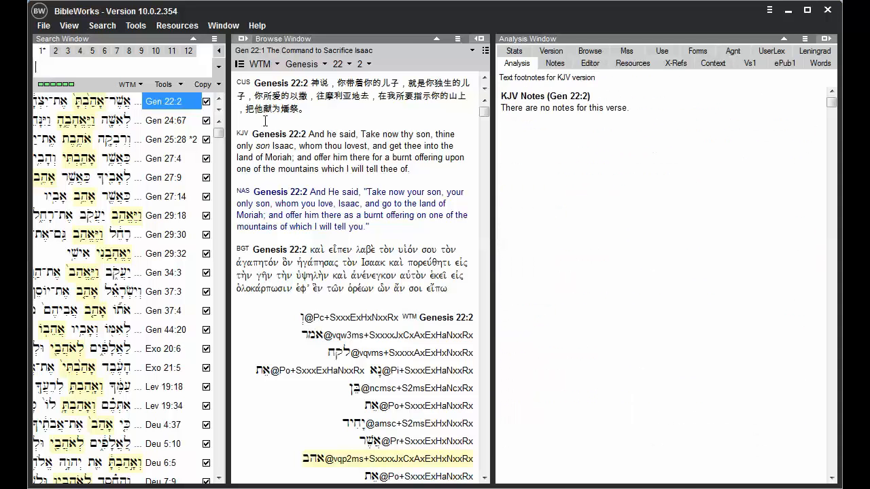
{"action": "left_click", "coordinate": [242, 83]}
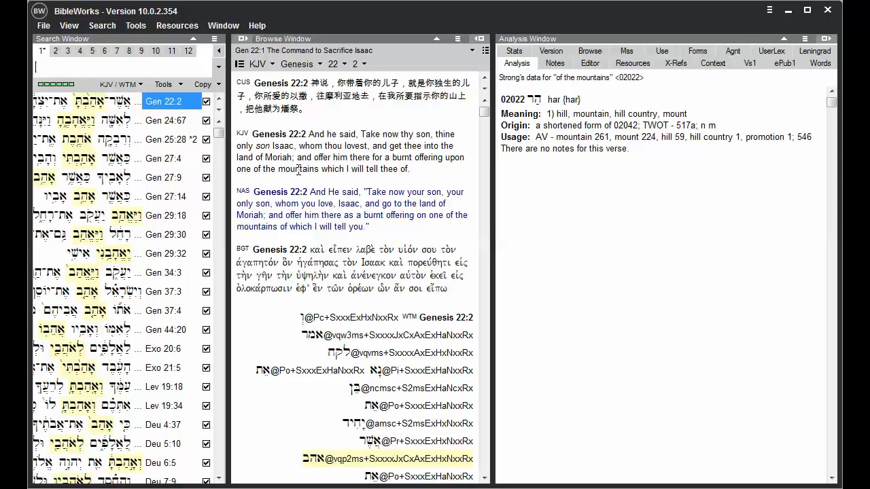
- Make NAS the search version and search the BGT form ανενεγκον, finding Genesis 22:2
{"action": "left_click", "coordinate": [277, 158]}
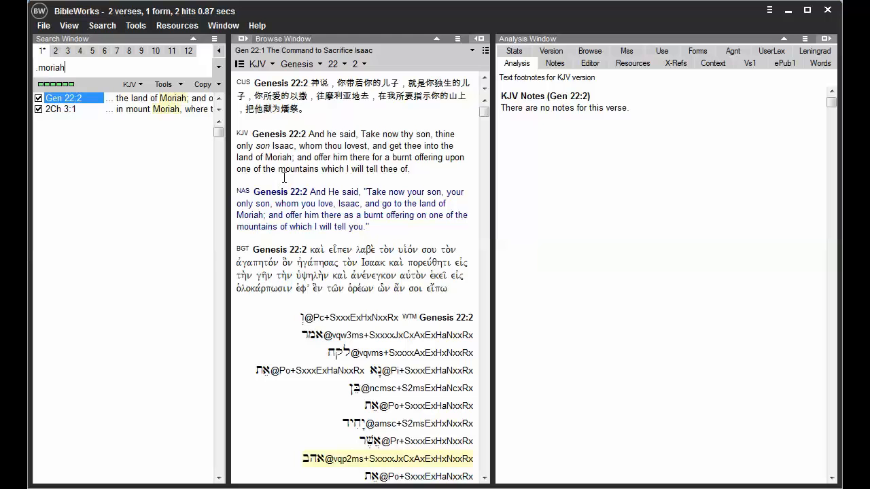
{"action": "left_click", "coordinate": [253, 215]}
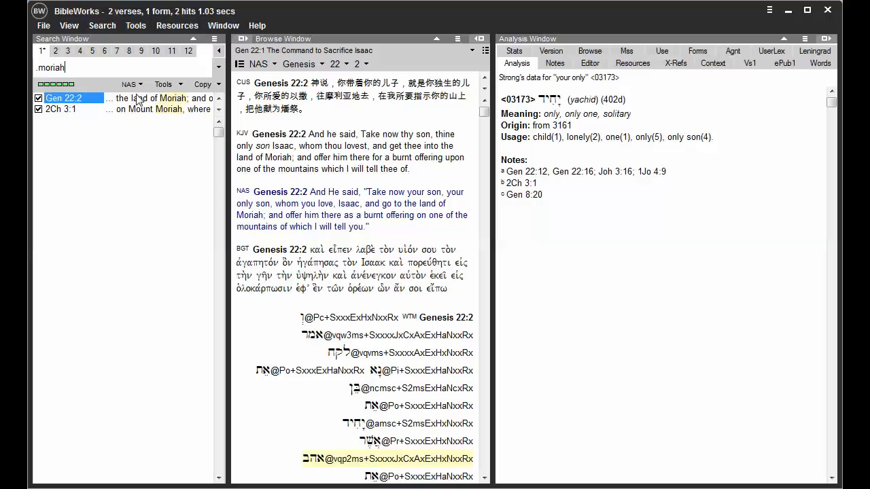
{"action": "mouse_move", "coordinate": [182, 137]}
{"action": "type", "text": ".ανενεγκον"}
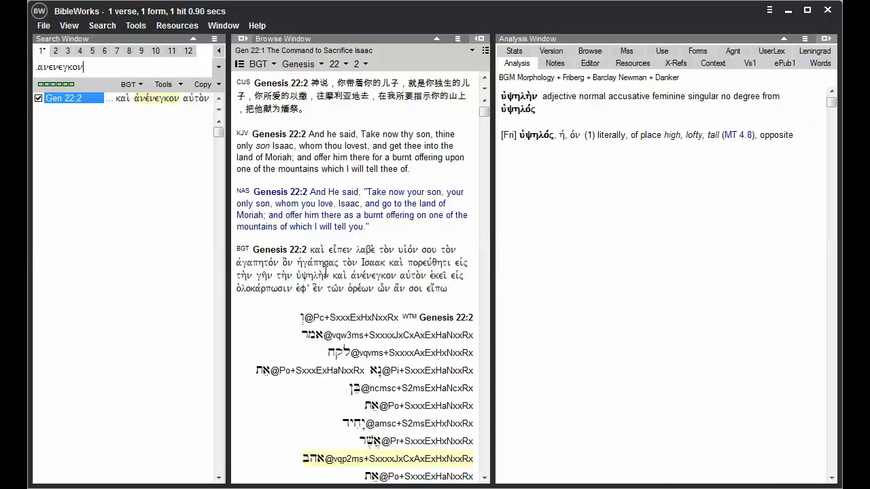
- Look up the lemma of ἠγάπησας in KWIC, then the Hebrew 'love' lemma, giving 203 verses
{"action": "right_click", "coordinate": [305, 262]}
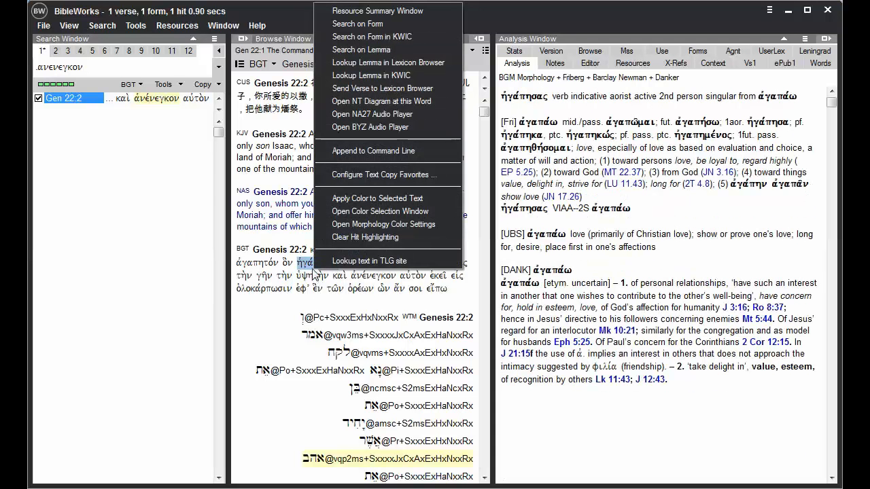
{"action": "mouse_move", "coordinate": [375, 75]}
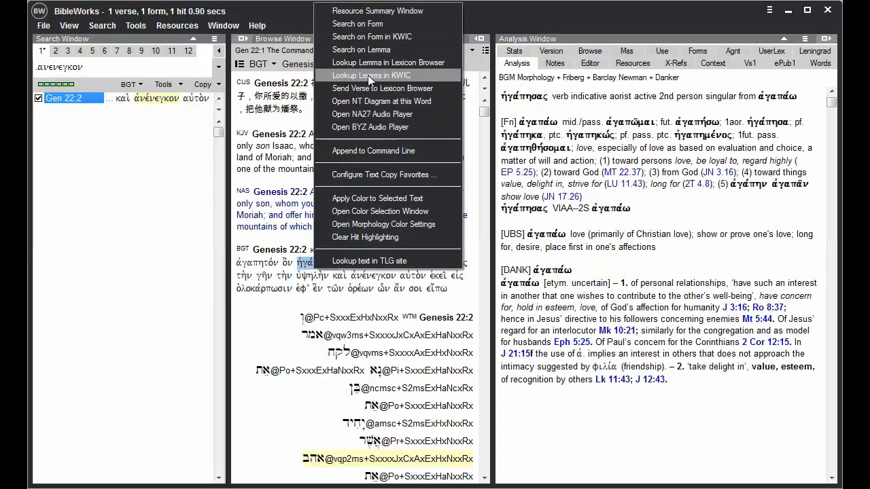
{"action": "left_click", "coordinate": [372, 75]}
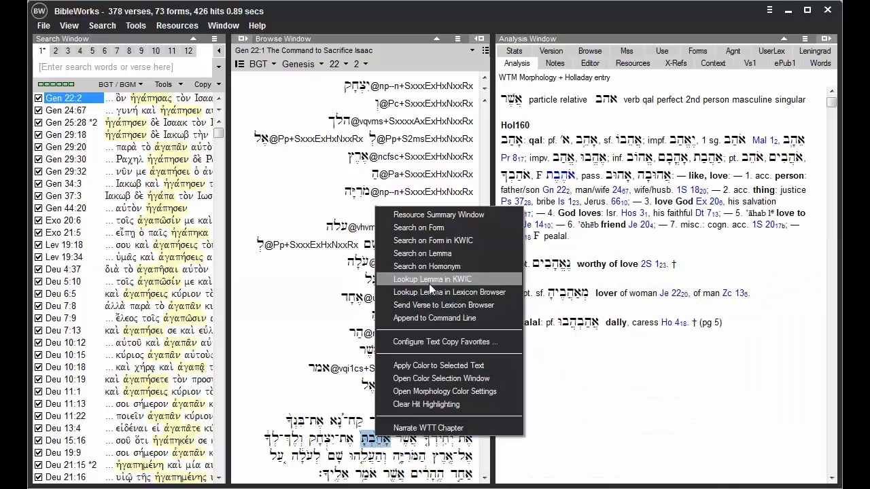
{"action": "left_click", "coordinate": [432, 279]}
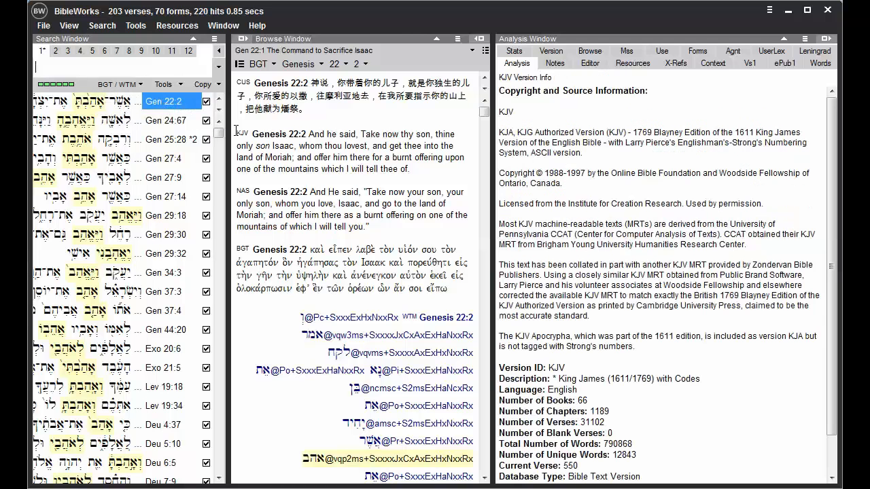
{"action": "mouse_move", "coordinate": [243, 133]}
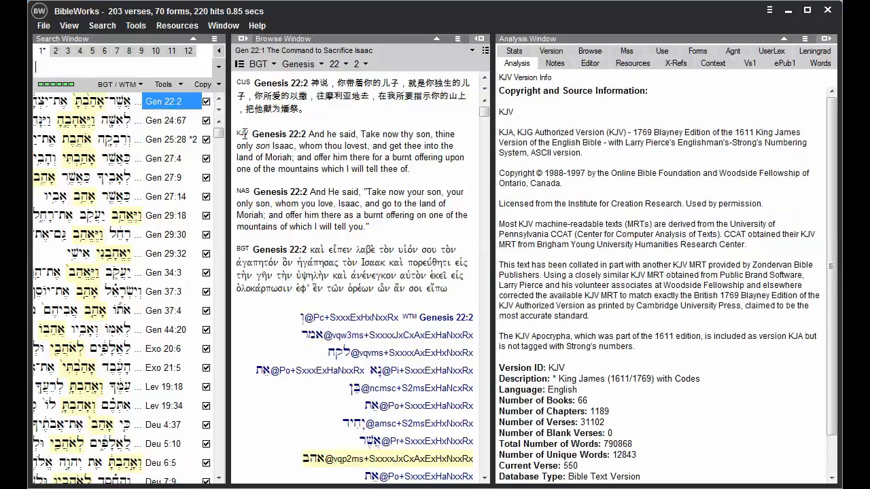
- Search '.moriah' for its two verses and pick ESV from the browse version list
{"action": "type", "text": ".moriah"}
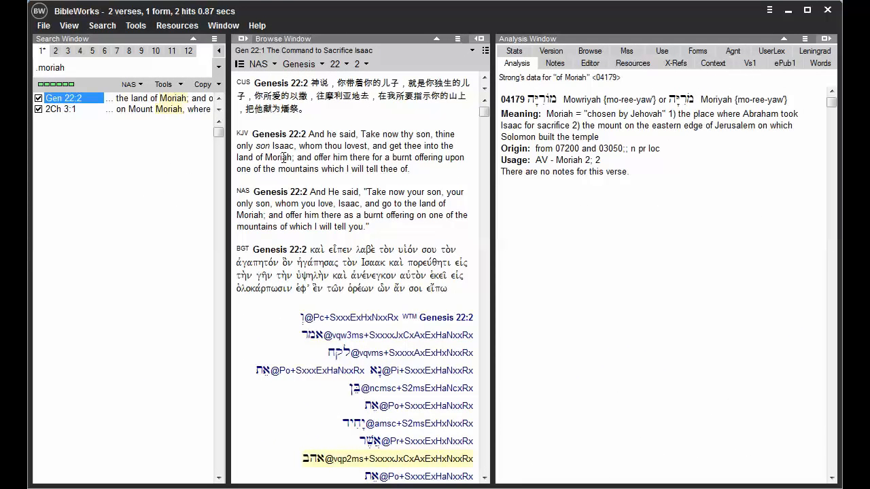
{"action": "left_click", "coordinate": [269, 64]}
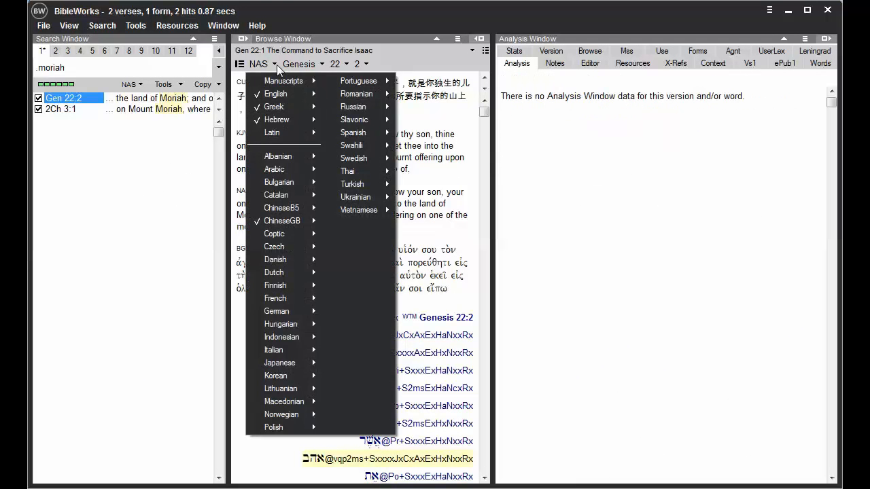
{"action": "mouse_move", "coordinate": [279, 80]}
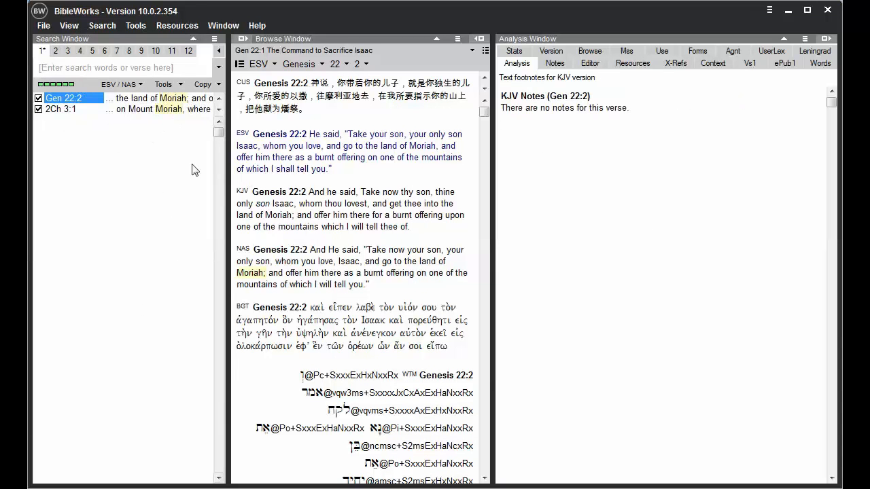
{"action": "mouse_move", "coordinate": [136, 109]}
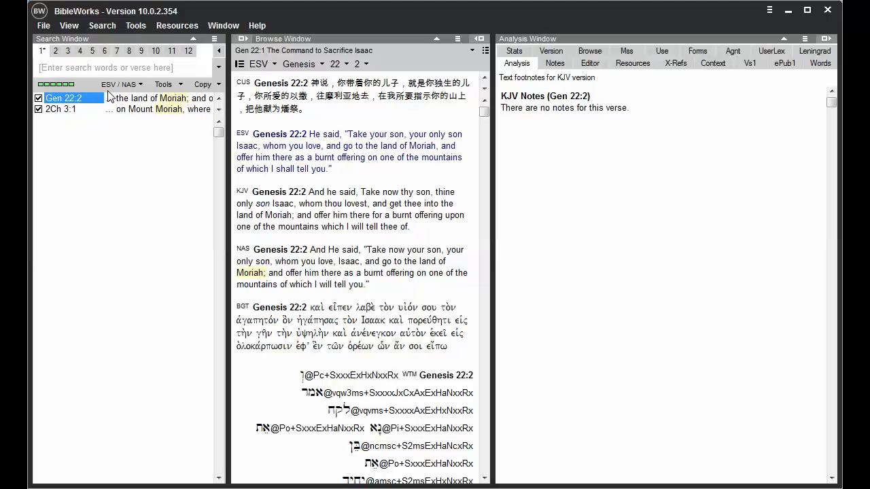
{"action": "mouse_move", "coordinate": [129, 98]}
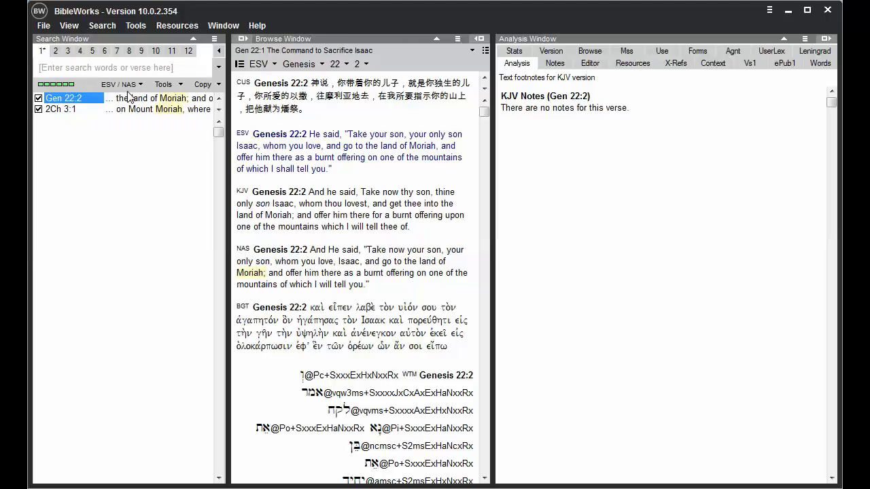
{"action": "mouse_move", "coordinate": [126, 115]}
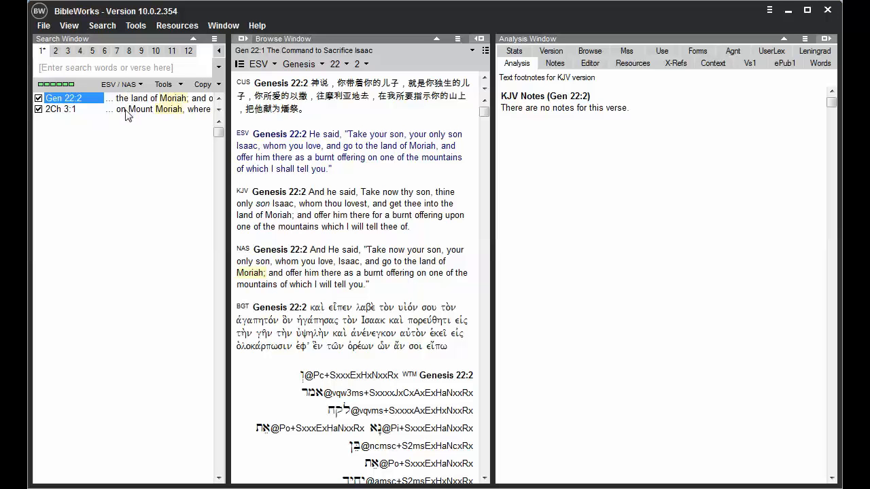
{"action": "mouse_move", "coordinate": [127, 119]}
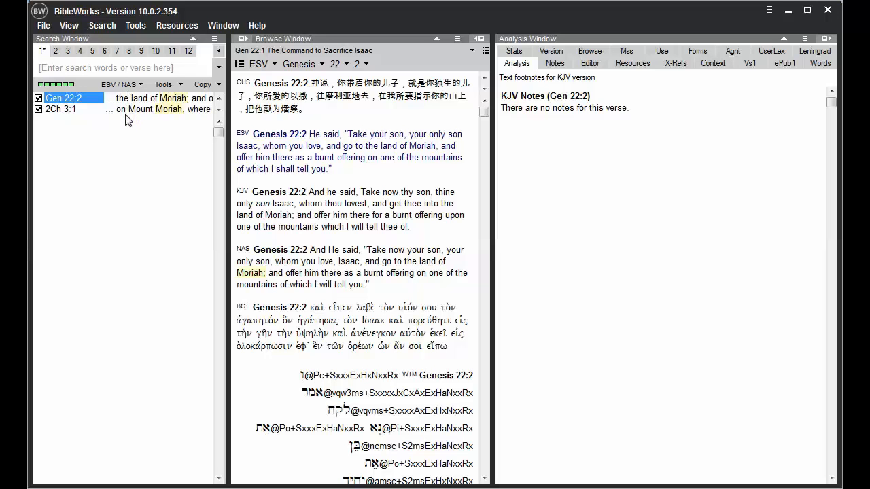
- Show 2 Chronicles 3:1, then search the lemma κύριος from BGT, returning 7,758 verses
{"action": "left_click", "coordinate": [61, 109]}
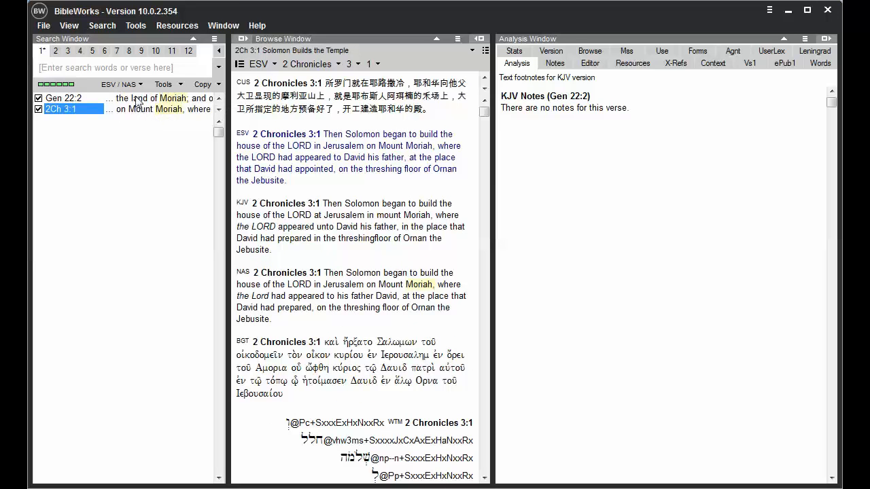
{"action": "mouse_move", "coordinate": [117, 100]}
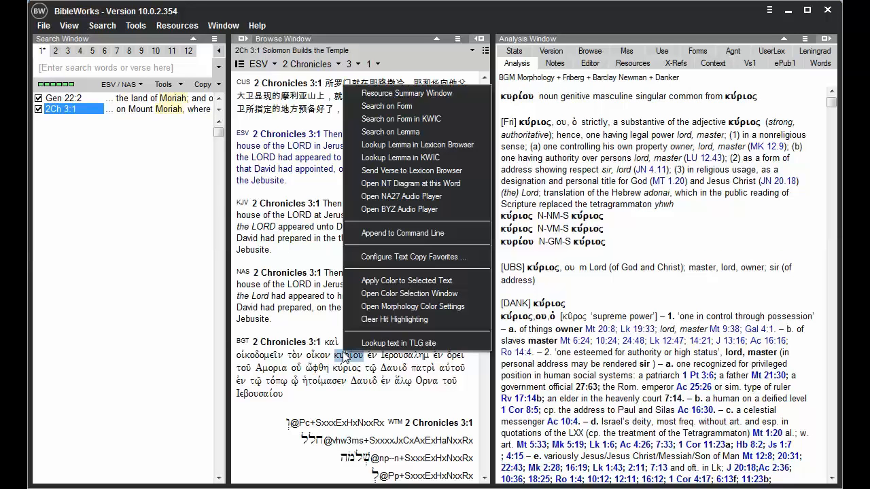
{"action": "mouse_move", "coordinate": [386, 132]}
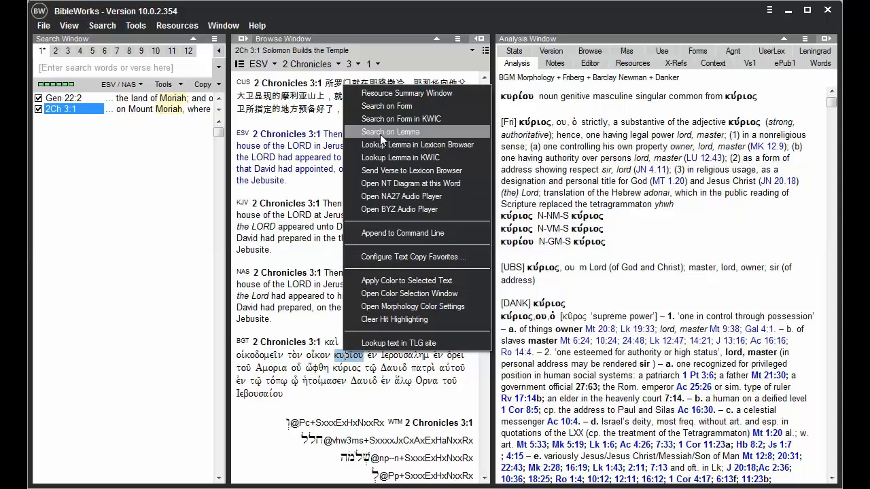
{"action": "left_click", "coordinate": [391, 132]}
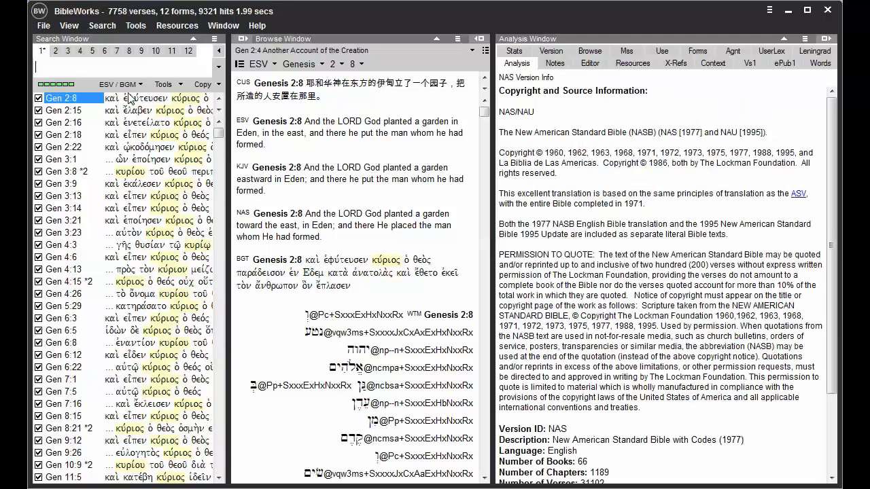
{"action": "mouse_move", "coordinate": [133, 160]}
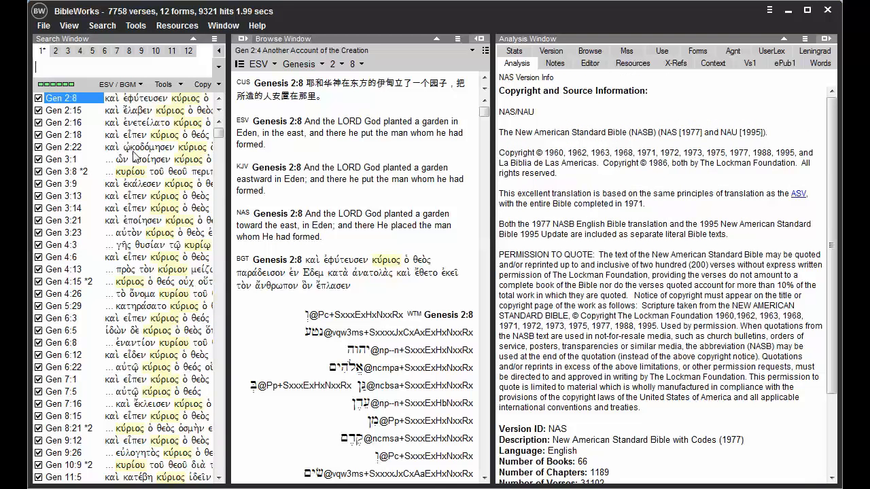
{"action": "mouse_move", "coordinate": [133, 128]}
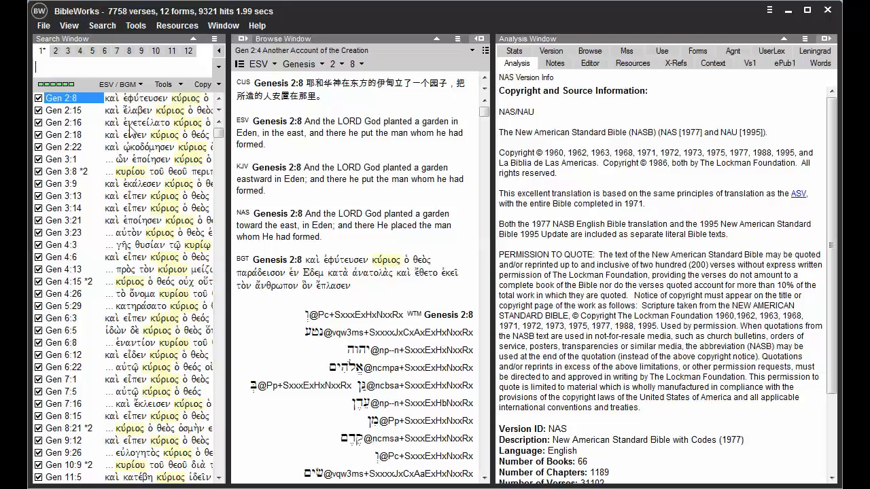
{"action": "mouse_move", "coordinate": [133, 135]}
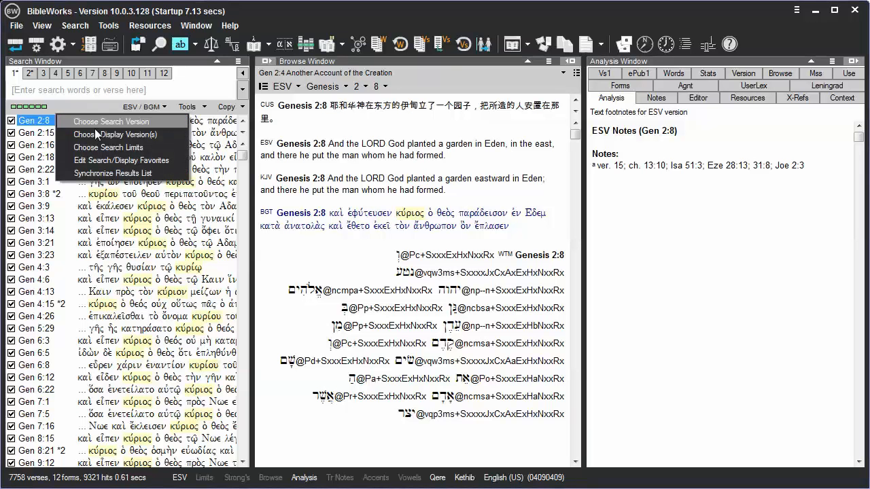
{"action": "mouse_move", "coordinate": [113, 174]}
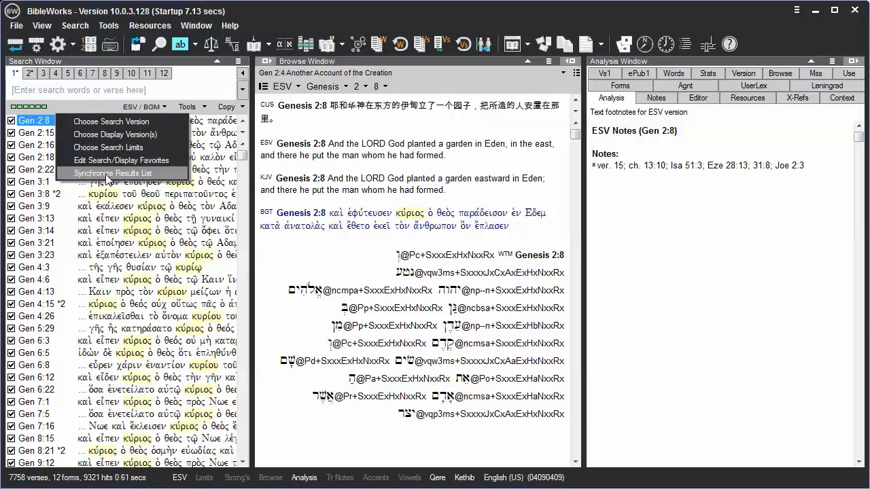
- Synchronize the κύριος results list with the ESV search version
{"action": "left_click", "coordinate": [114, 174]}
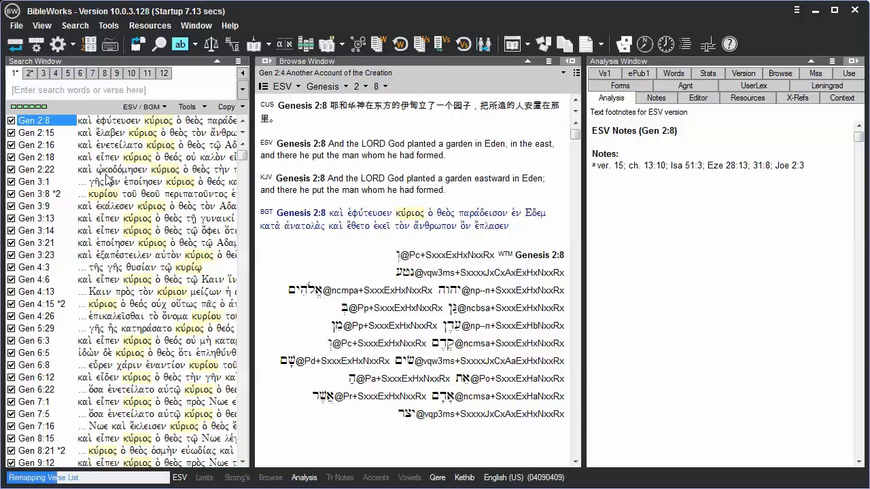